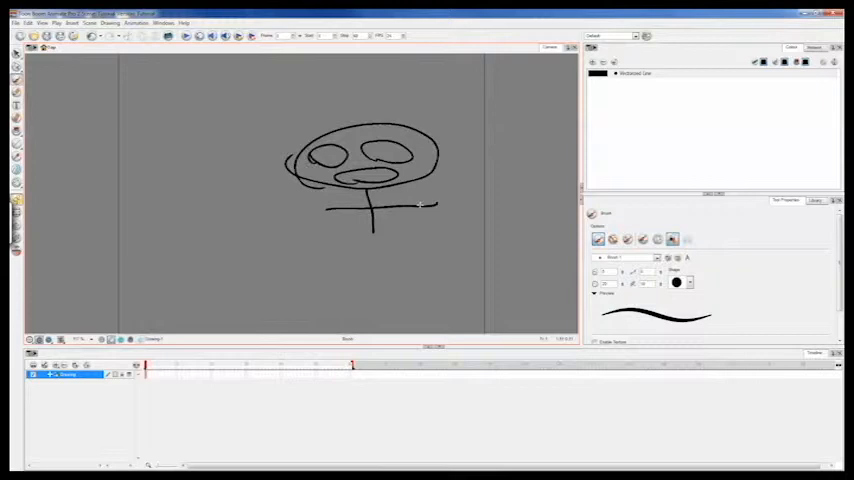
Add another brush stroke to the rough stick-figure sketch in the Camera view
{"action": "left_click_drag", "start_coordinate": [355, 210], "coordinate": [410, 270]}
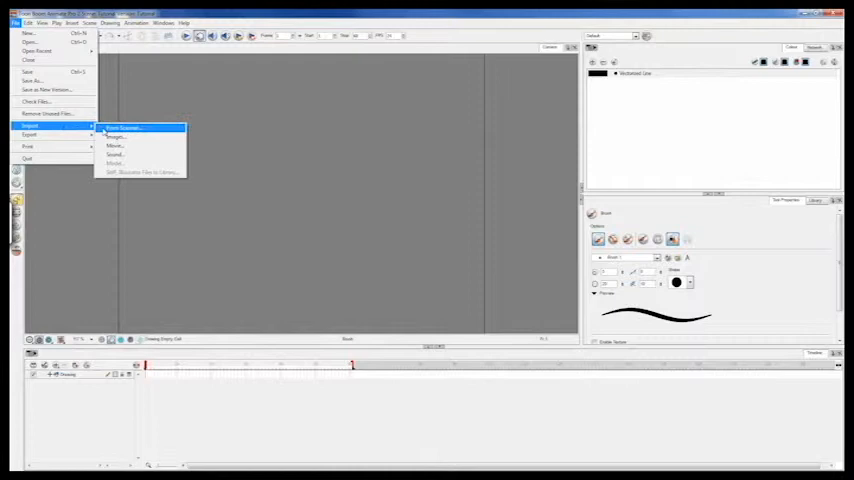
Import the images from Desktop > Dagger Animation with Colour vectorization
{"action": "left_click", "coordinate": [125, 127]}
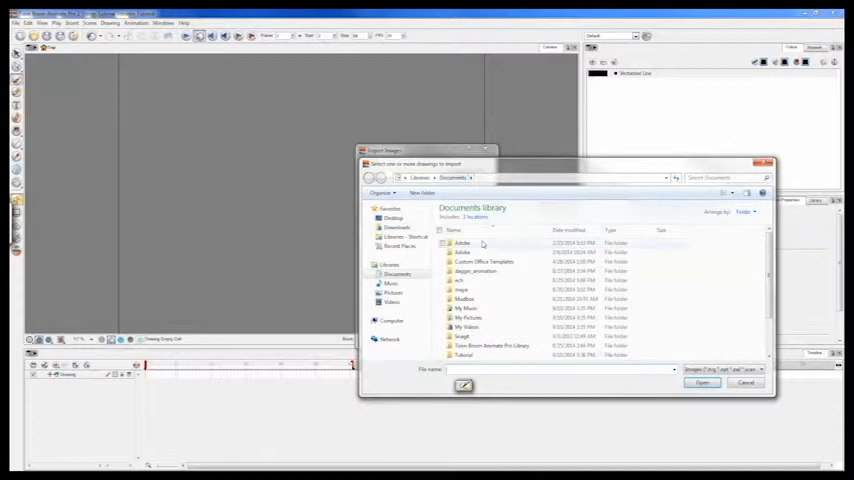
{"action": "left_click", "coordinate": [393, 217]}
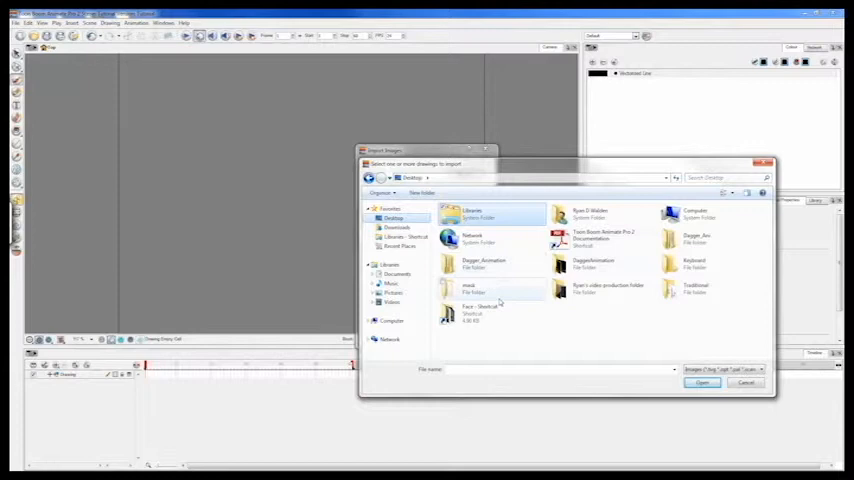
{"action": "left_click", "coordinate": [703, 382]}
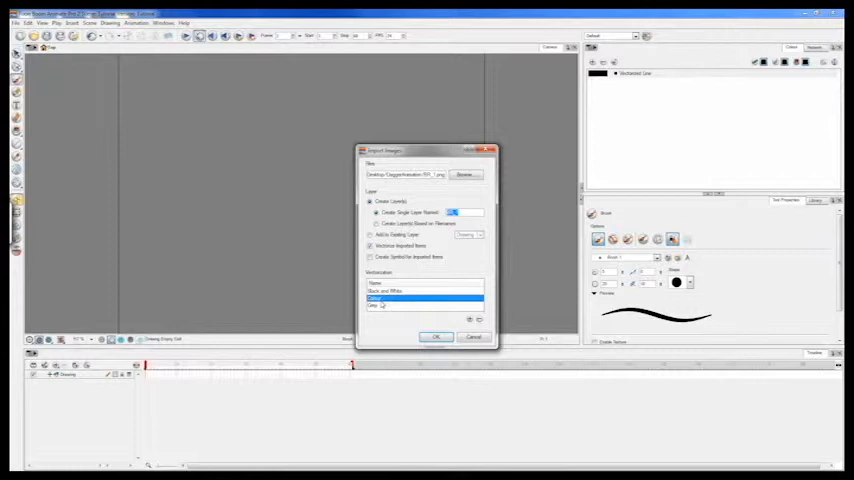
{"action": "left_click", "coordinate": [435, 336]}
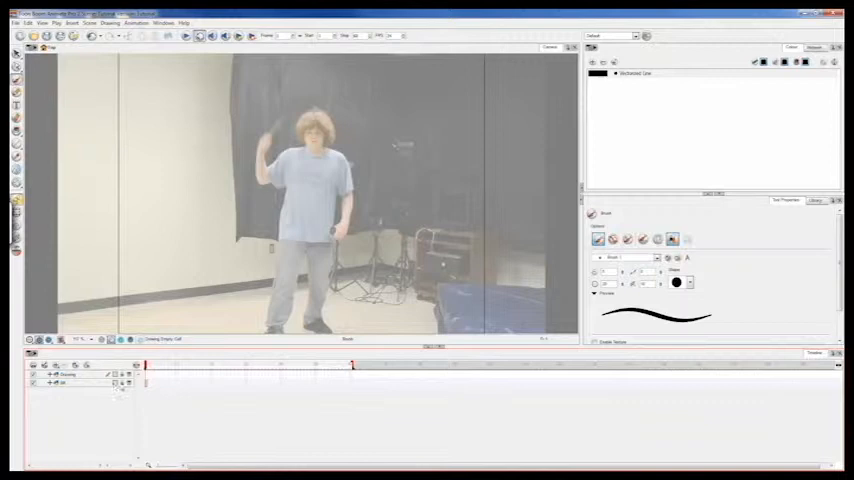
Make the Drawing layer the active layer in the Timeline
{"action": "left_click", "coordinate": [65, 374]}
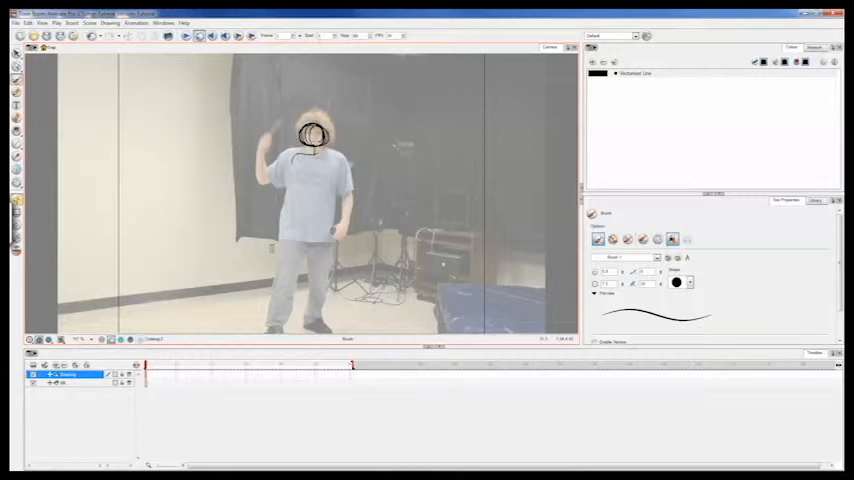
Brush a circle over the performer's head on the Drawing layer
{"action": "left_click_drag", "start_coordinate": [310, 155], "coordinate": [310, 180]}
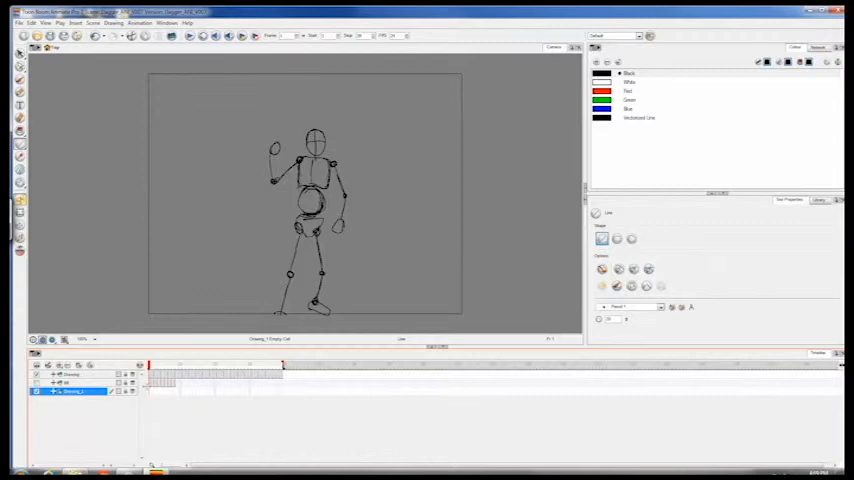
Choose Rectangle from the Line tool's shape pop-up
{"action": "left_click", "coordinate": [19, 156]}
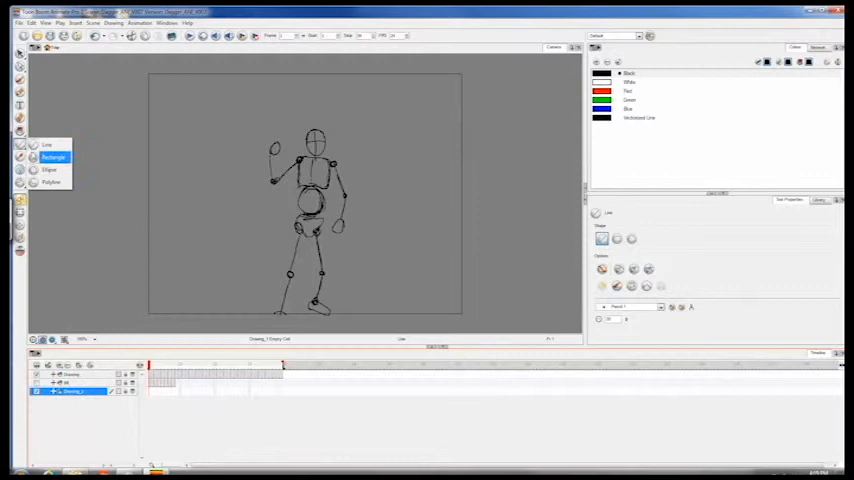
{"action": "left_click", "coordinate": [52, 157]}
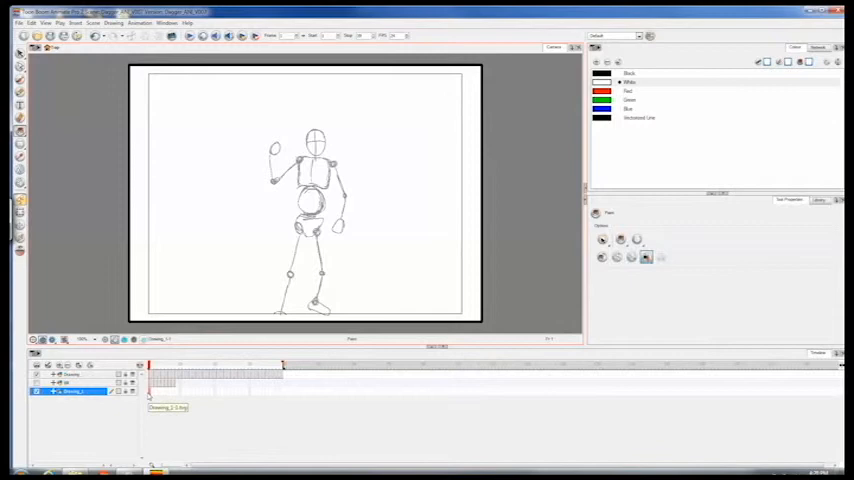
Select the last frame in the Timeline and bring up the File menu
{"action": "left_click", "coordinate": [225, 364]}
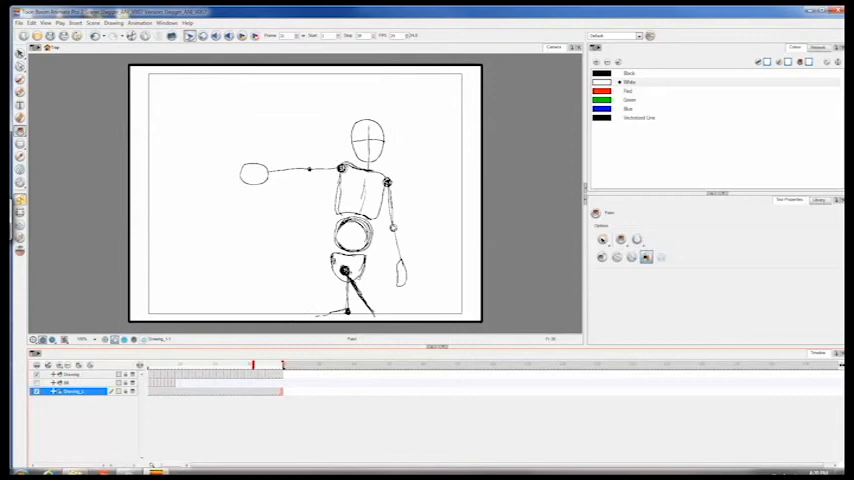
{"action": "left_click", "coordinate": [19, 22]}
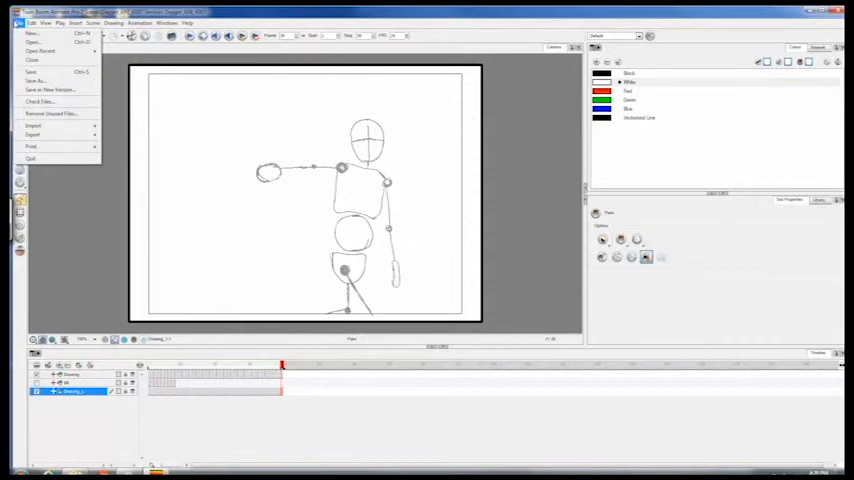
Start a movie export and browse the network drive into Student Files
{"action": "left_click", "coordinate": [33, 134]}
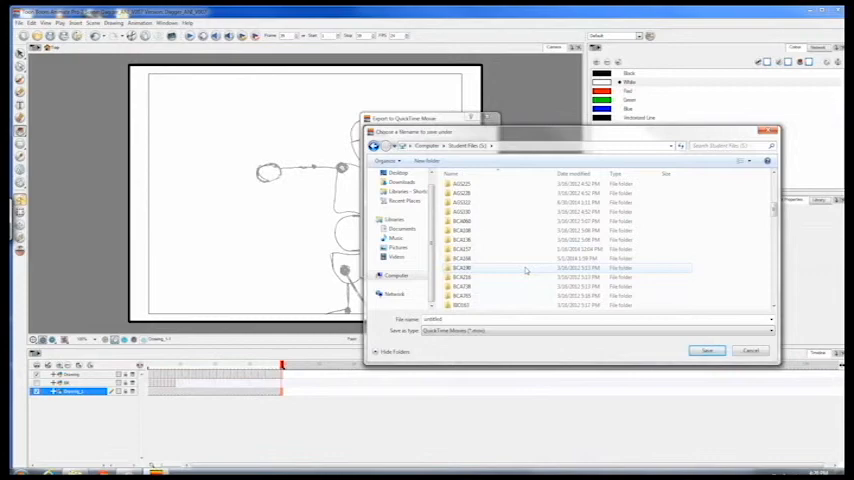
{"action": "left_click", "coordinate": [396, 275]}
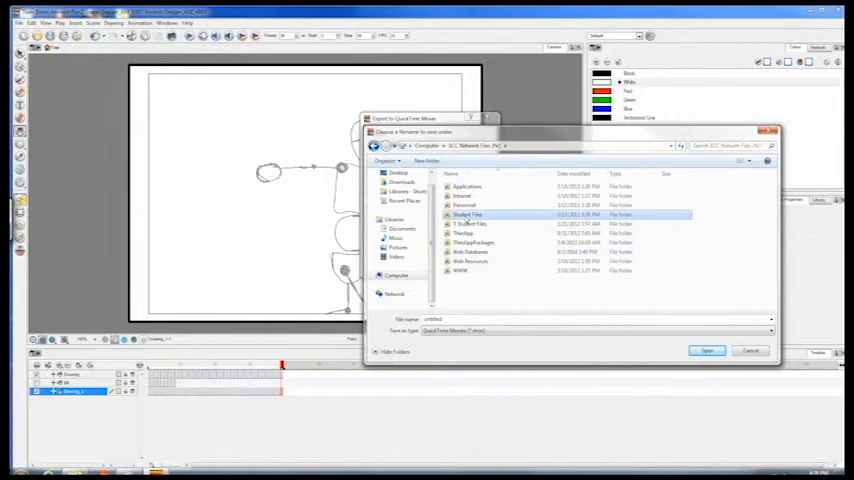
{"action": "double_click", "coordinate": [468, 214]}
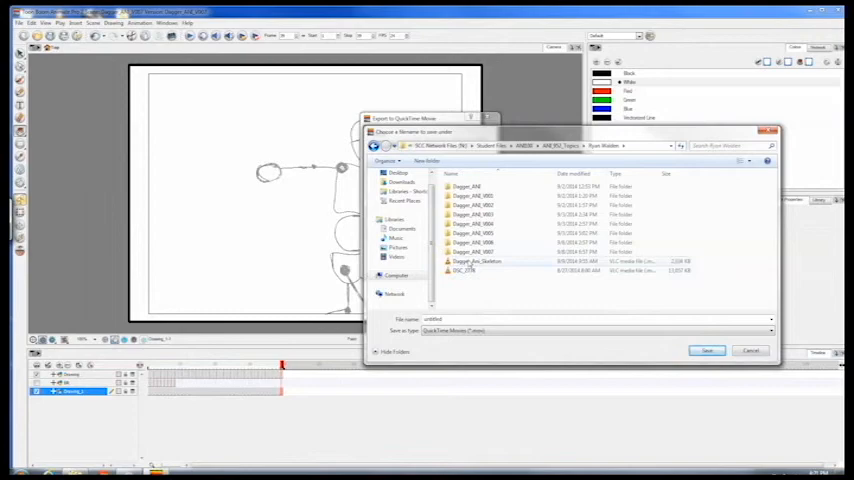
Name the export Dagger_Ani_Skeleton_2 and keep the QuickTime Movies (*.mov) type
{"action": "left_click", "coordinate": [477, 261]}
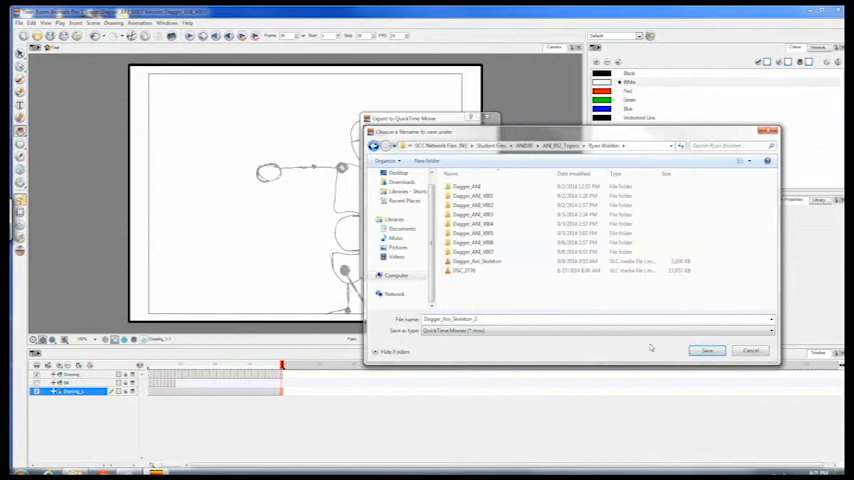
{"action": "left_click", "coordinate": [770, 331]}
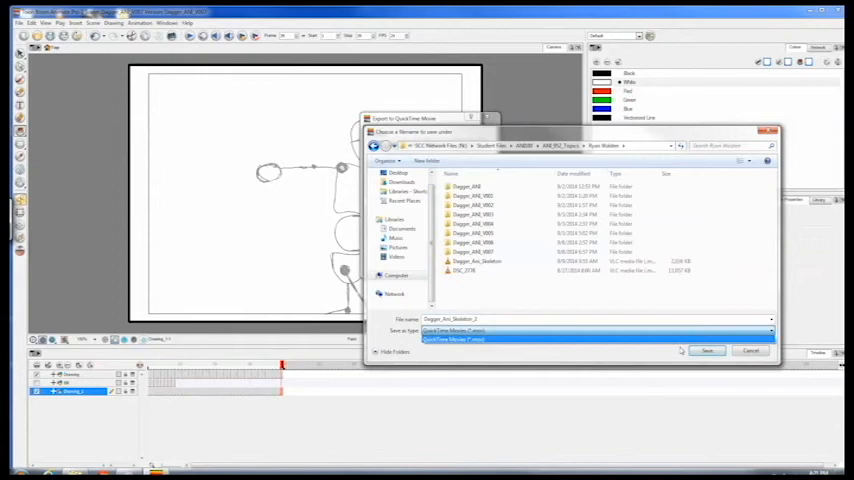
{"action": "left_click", "coordinate": [707, 350]}
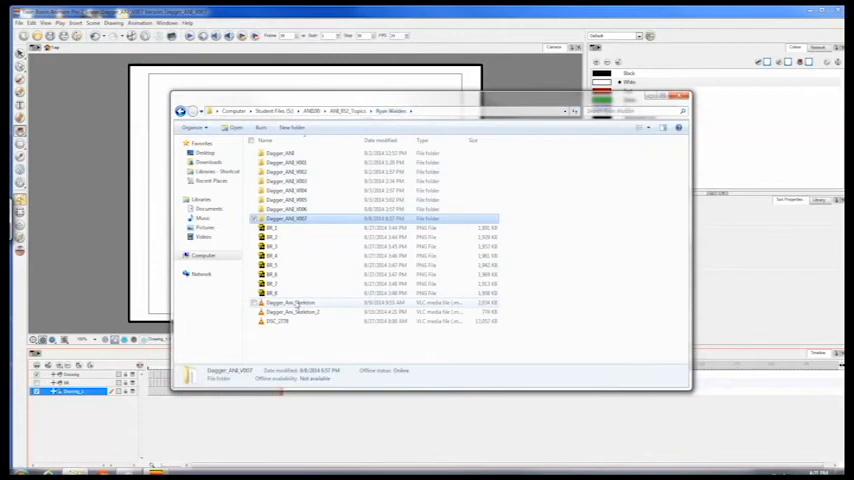
Play Dagger_Ani_Skeleton_2 from the project folder in QuickTime Player
{"action": "left_click", "coordinate": [300, 312]}
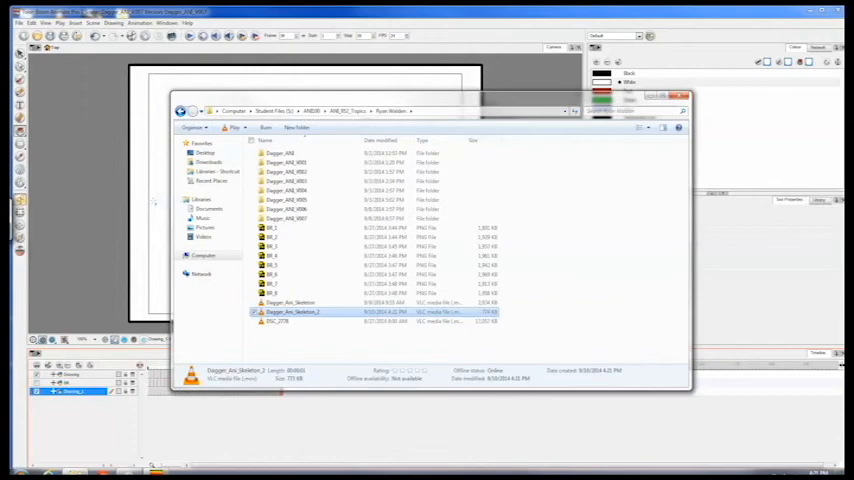
{"action": "double_click", "coordinate": [292, 311]}
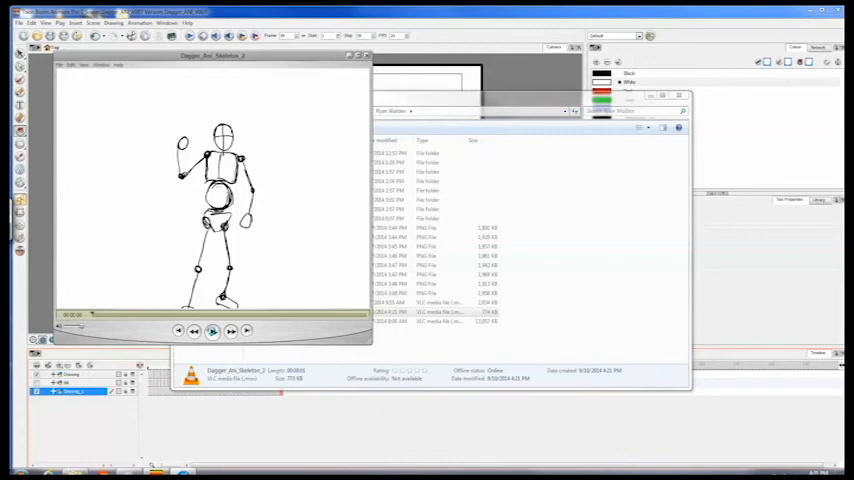